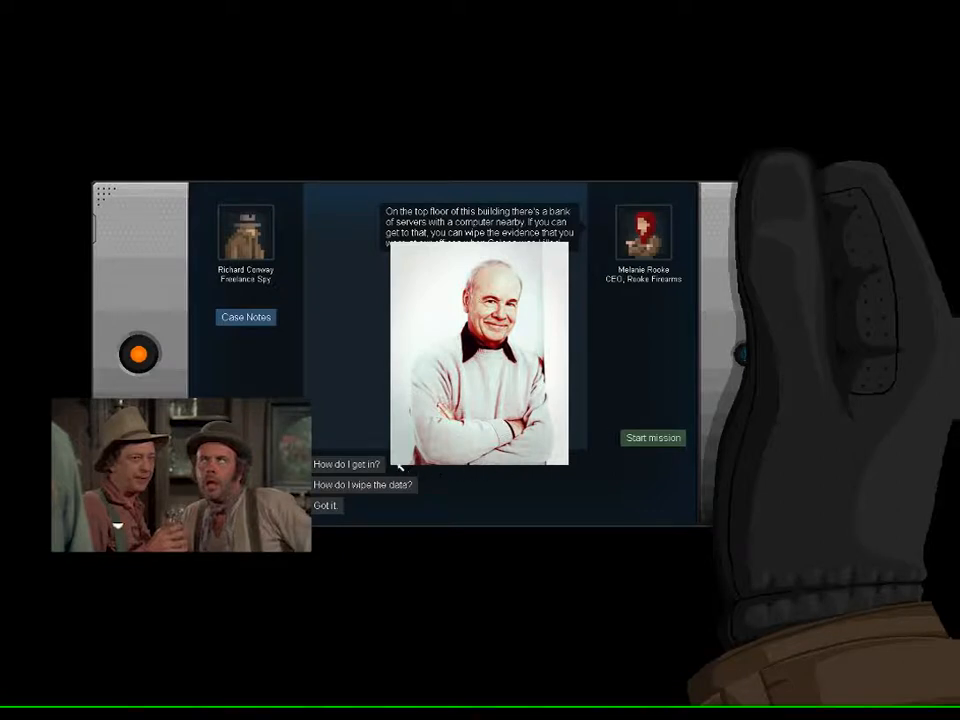
Ask the client 'How do I get in?' in the briefing chat and continue
click(348, 465)
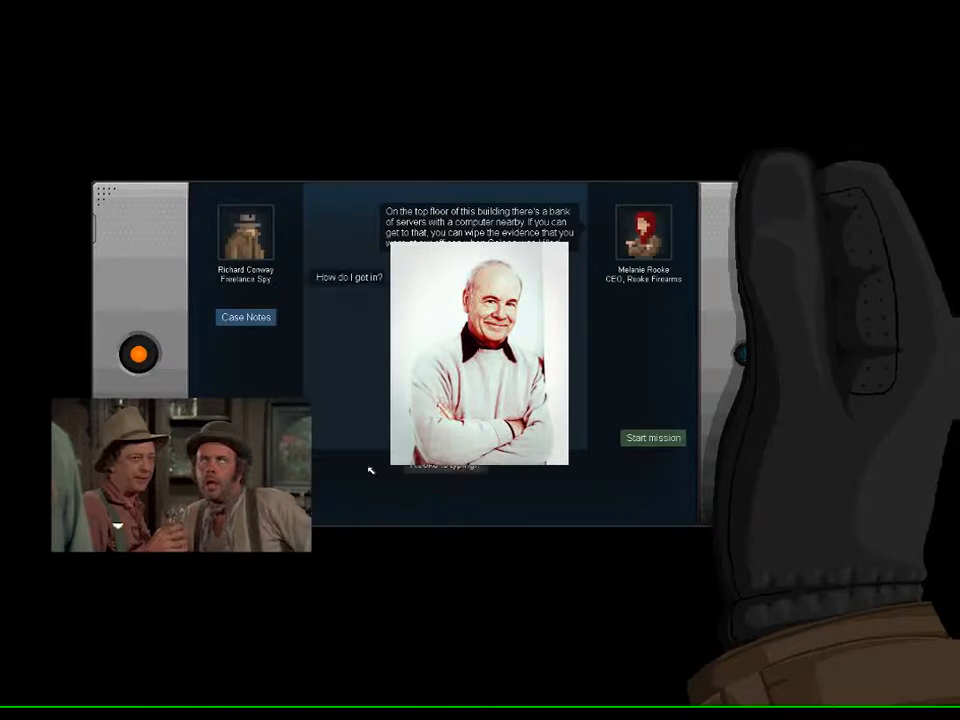
click(652, 437)
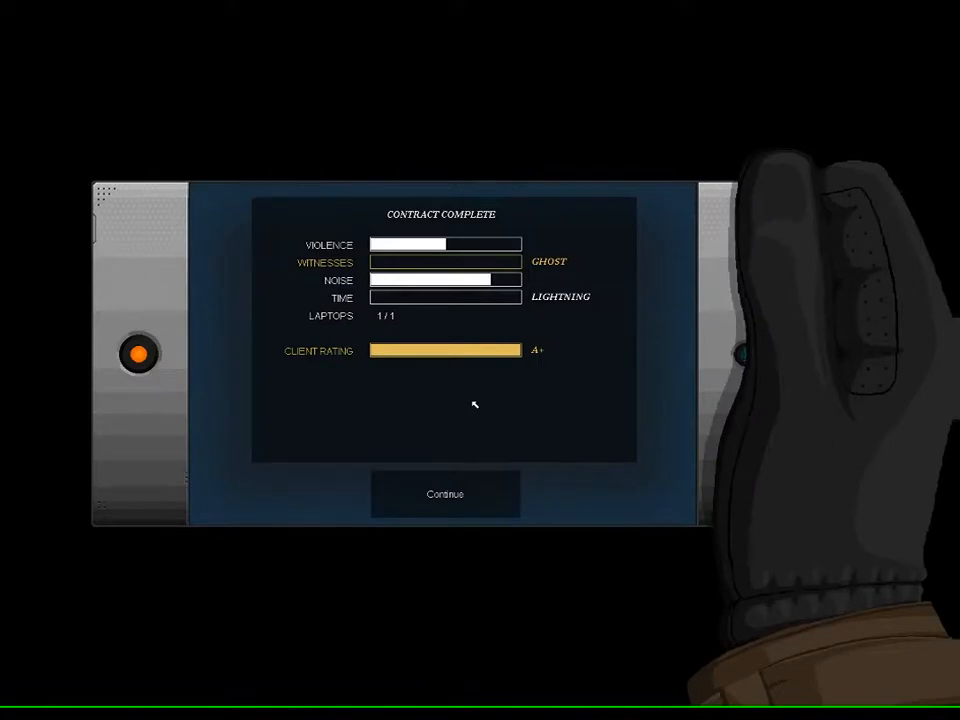
mouse_move(444, 493)
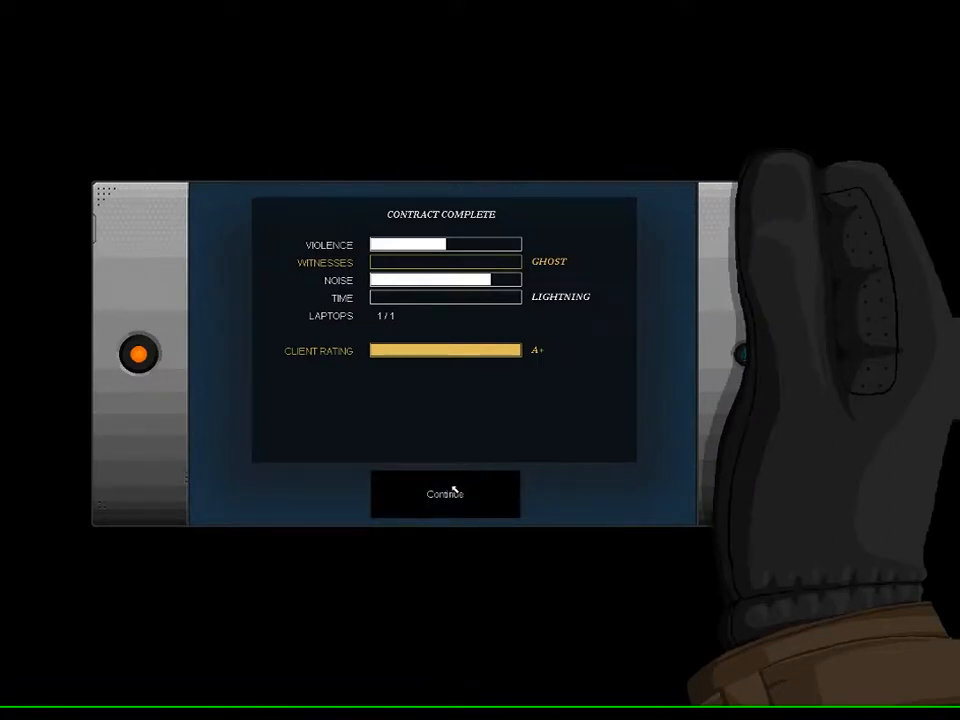
Continue past the A+ Contract Complete screen and scroll the mission list
click(444, 493)
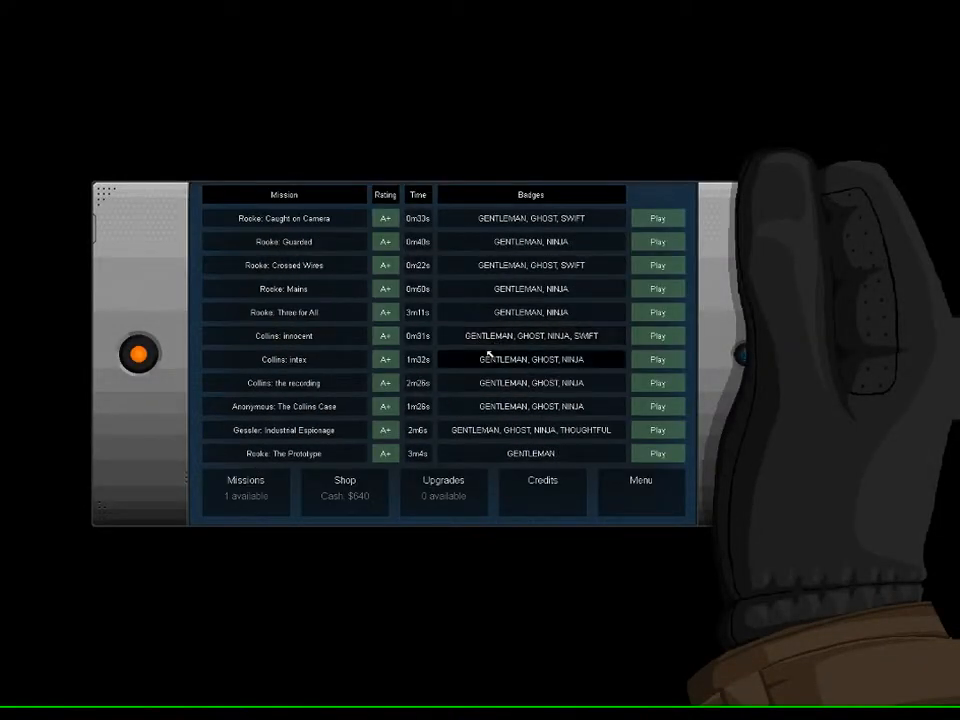
scroll(down, 3)
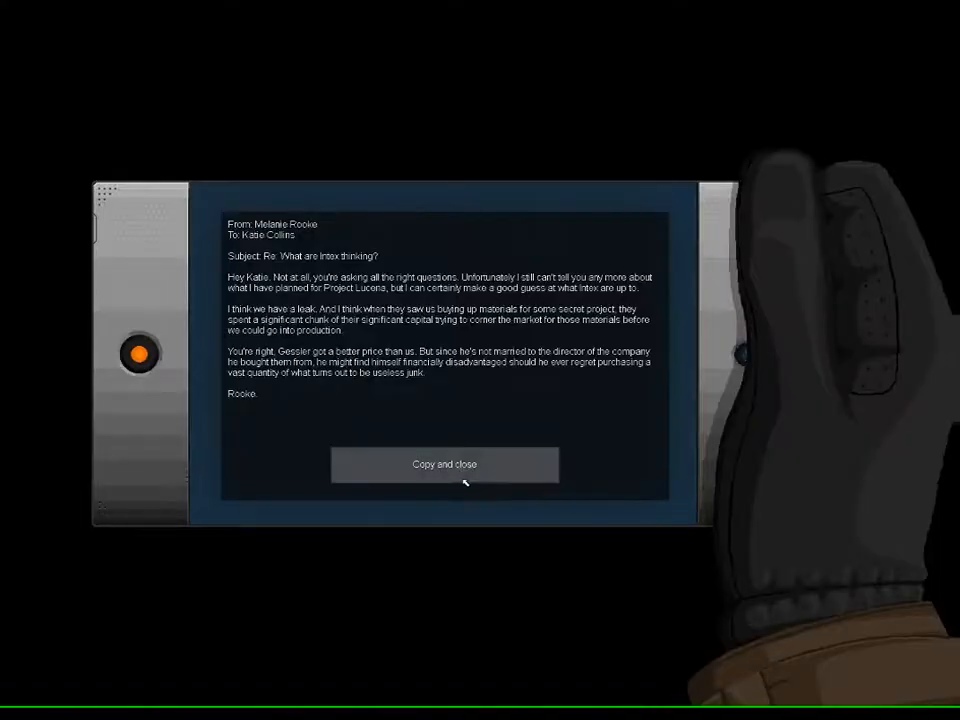
Choose 'Copy and close' on the Intex laptop email
click(444, 464)
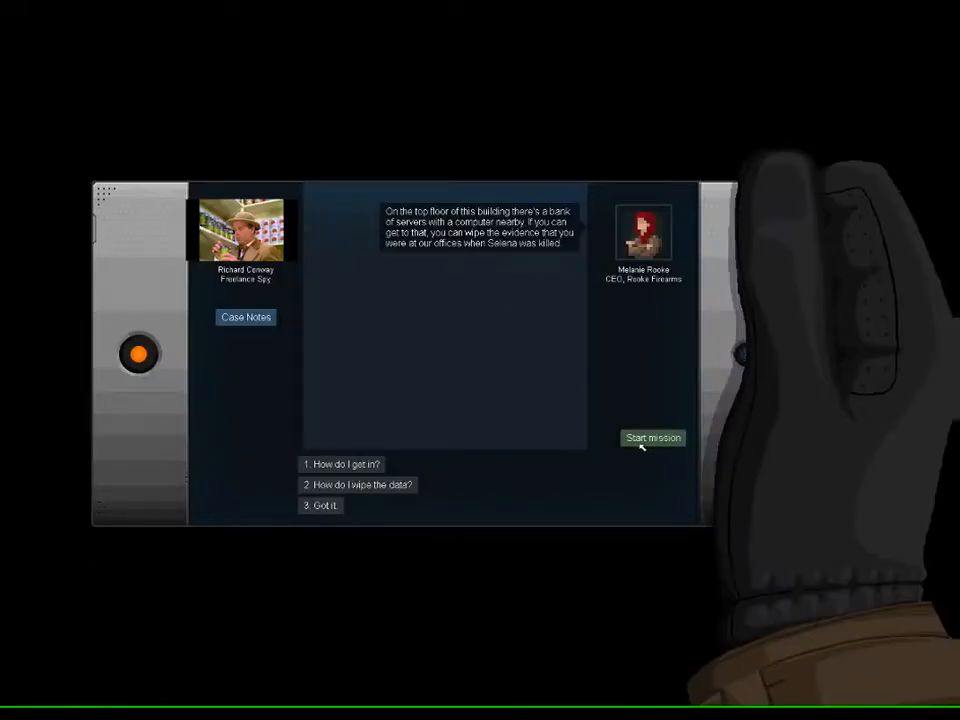
Ask 'How do I get in?' and 'How do I wipe the data?', answer 'Got it', then start the mission
click(341, 464)
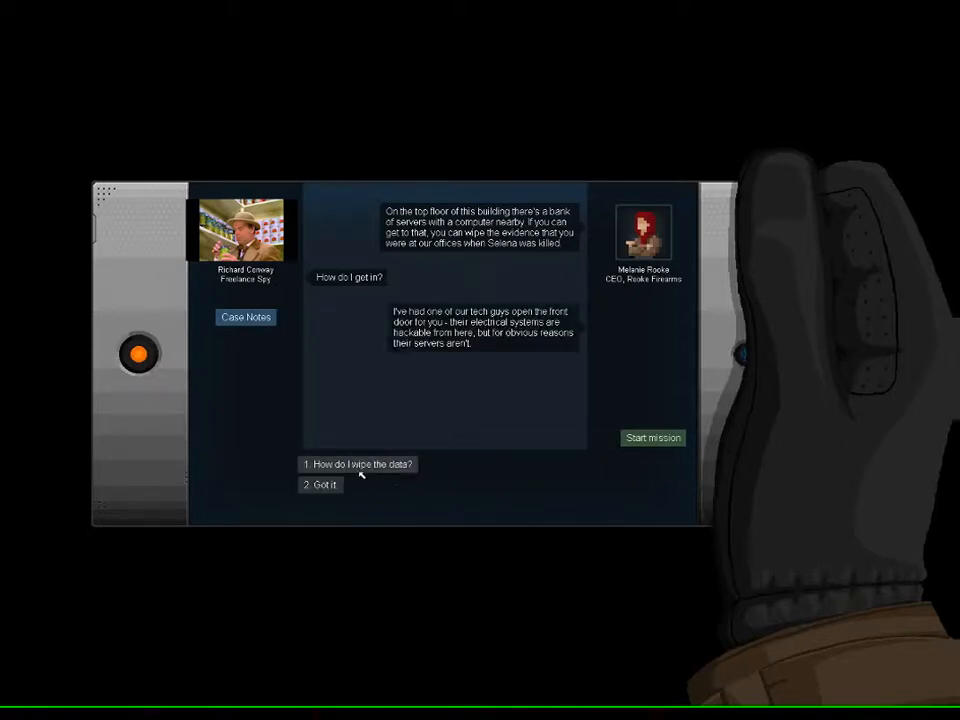
click(357, 464)
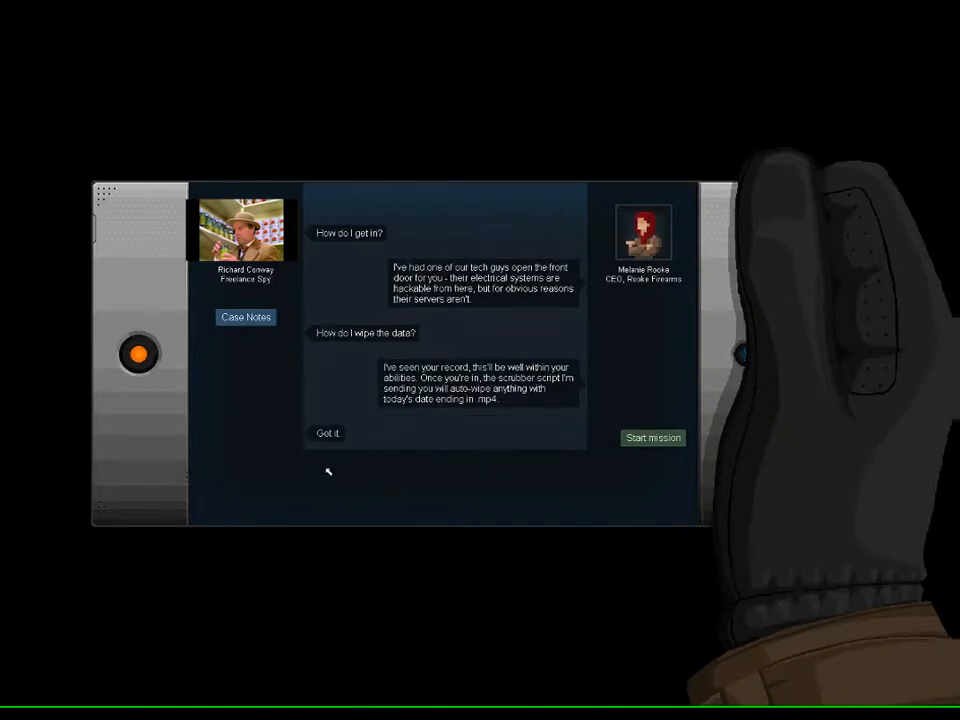
click(652, 438)
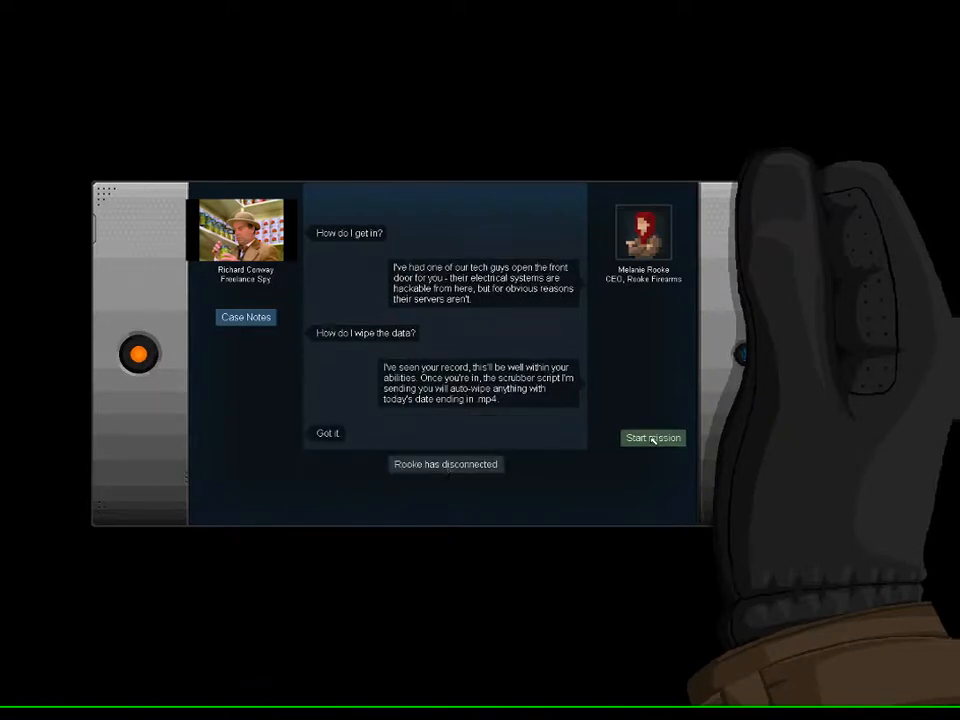
click(653, 438)
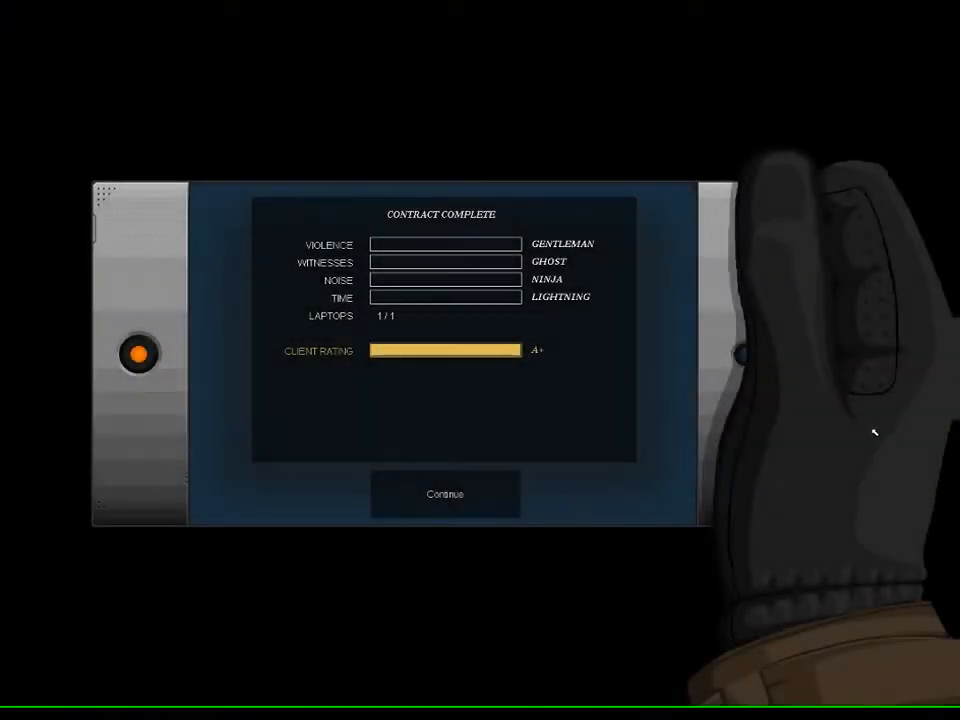
Dismiss the A+ Contract Complete screen with Gentleman, Ghost, Ninja and Lightning badges
click(444, 494)
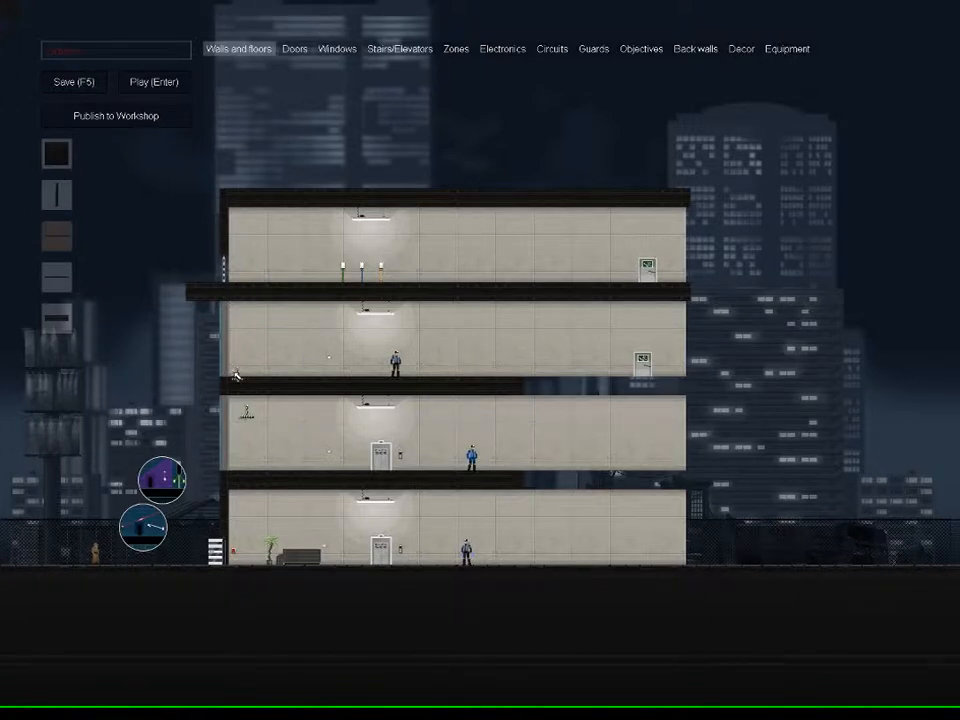
Play the three-storey building level from the WhatsThatSound editor
click(154, 81)
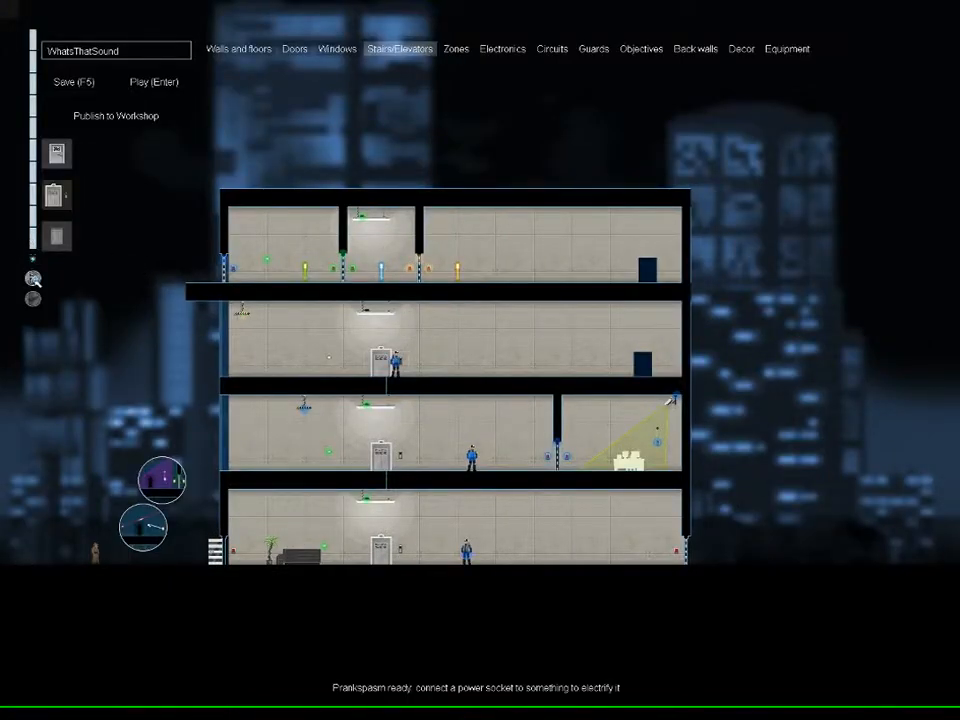
click(154, 82)
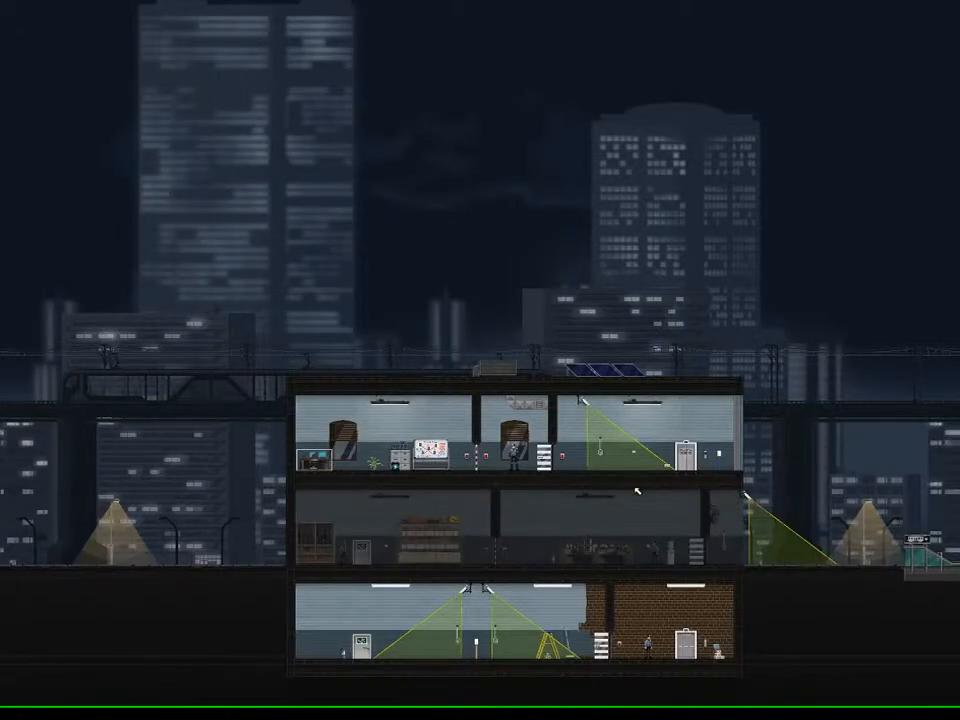
mouse_move(693, 560)
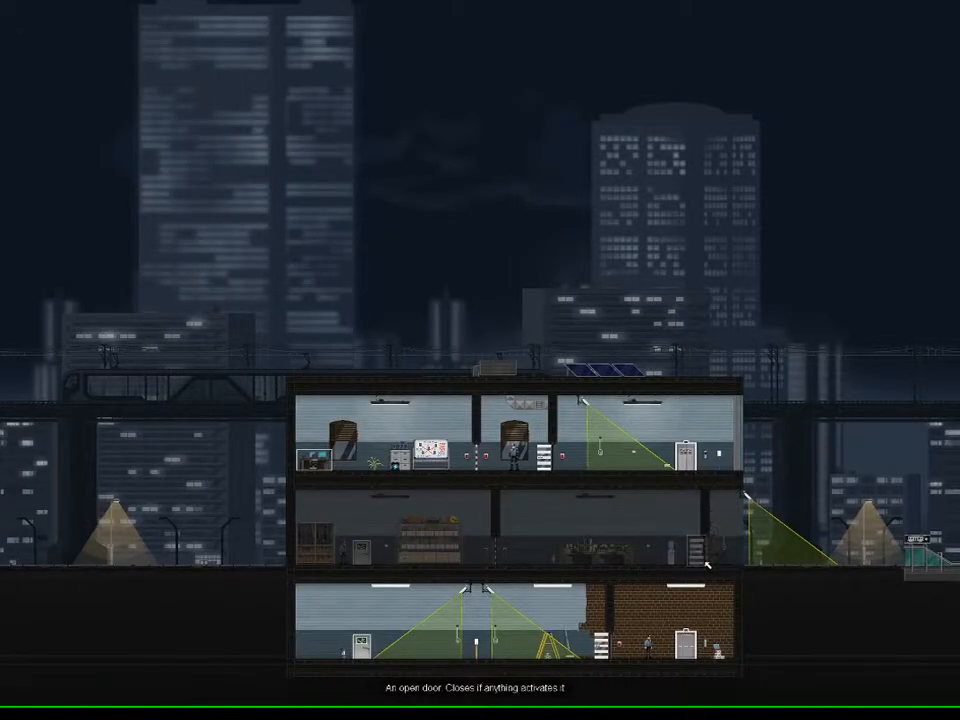
mouse_move(700, 553)
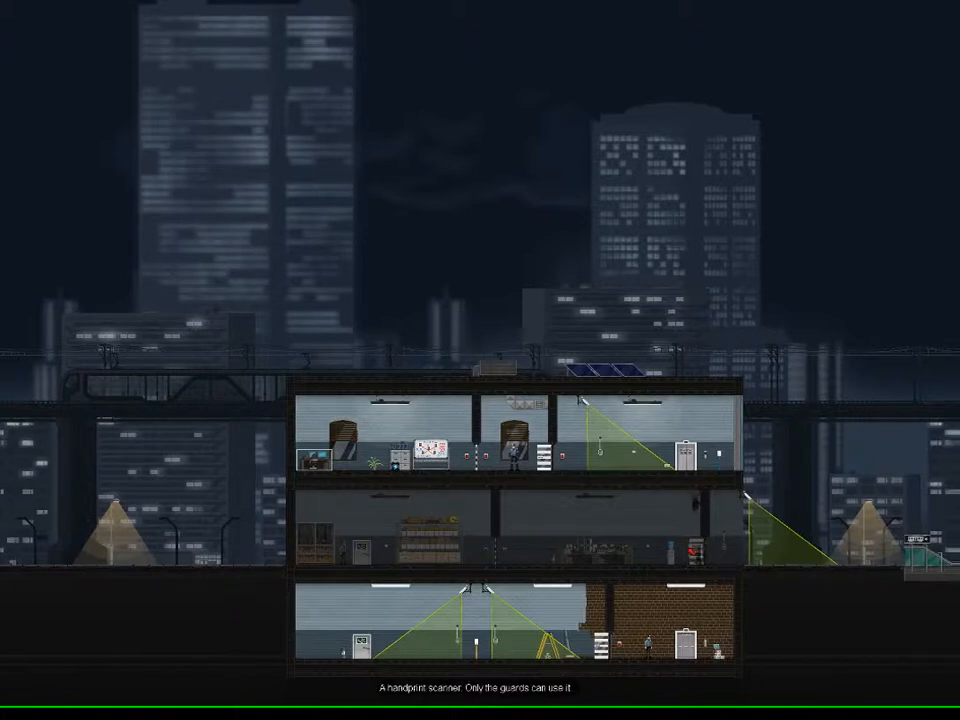